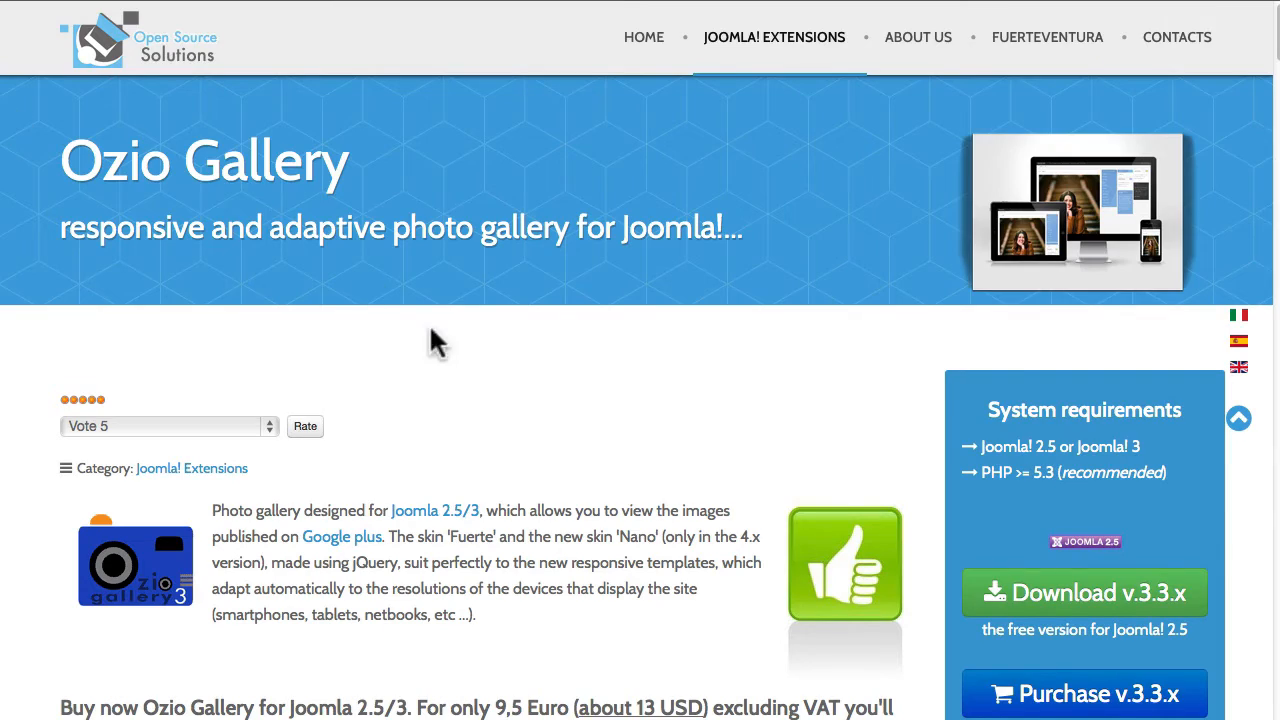
# Browse the Install from Web directory of popular extensions and select Ozio Gallery.
pyautogui.scroll(-3)
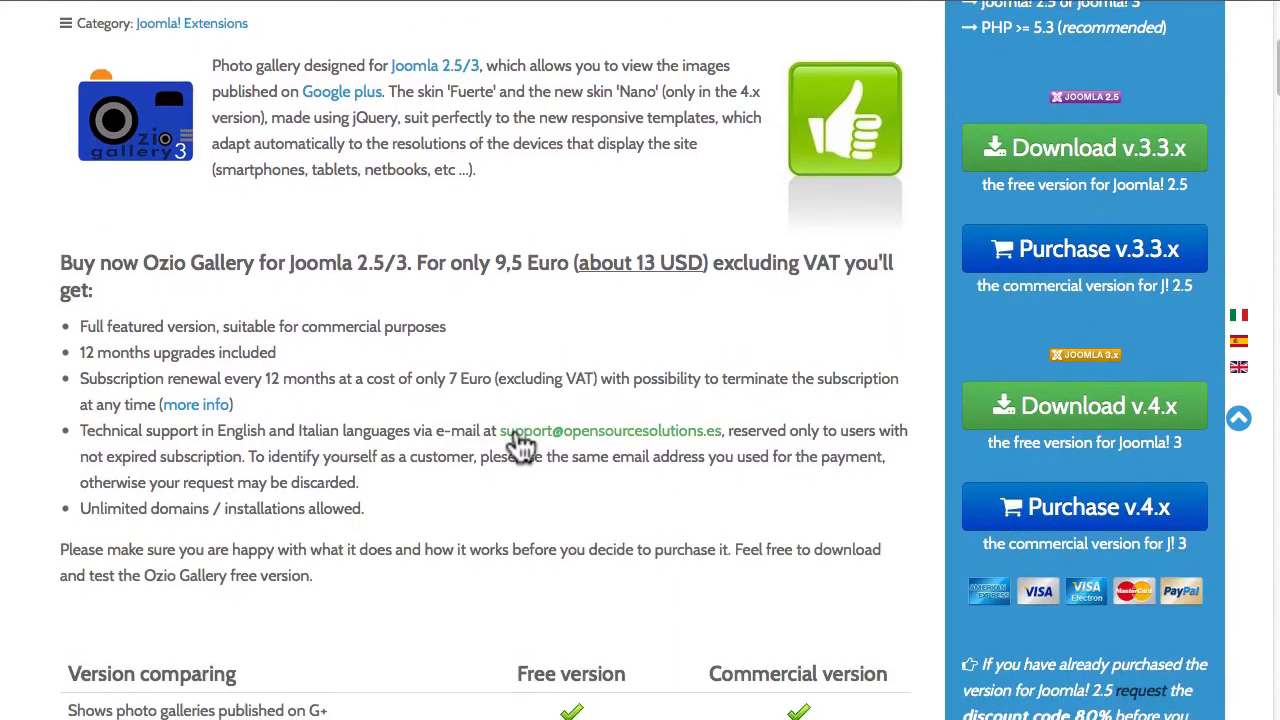
pyautogui.scroll(-3)
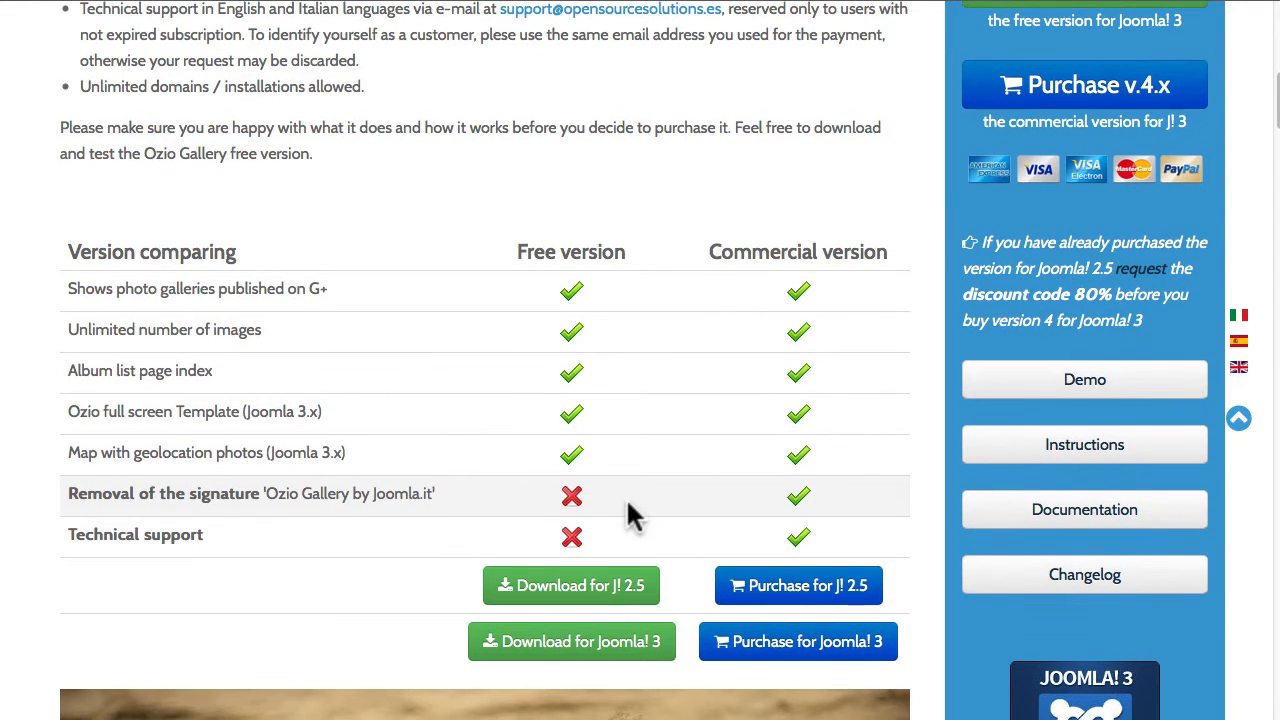
pyautogui.scroll(3)
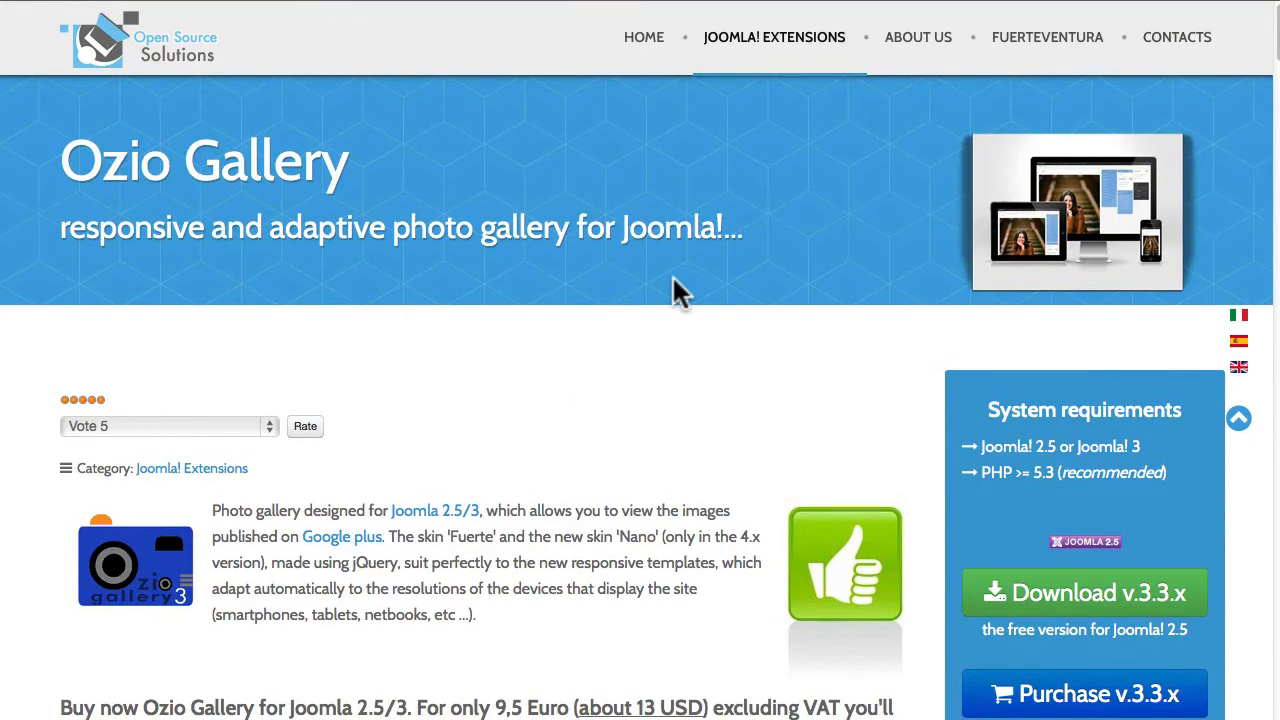
pyautogui.moveTo(170, 15)
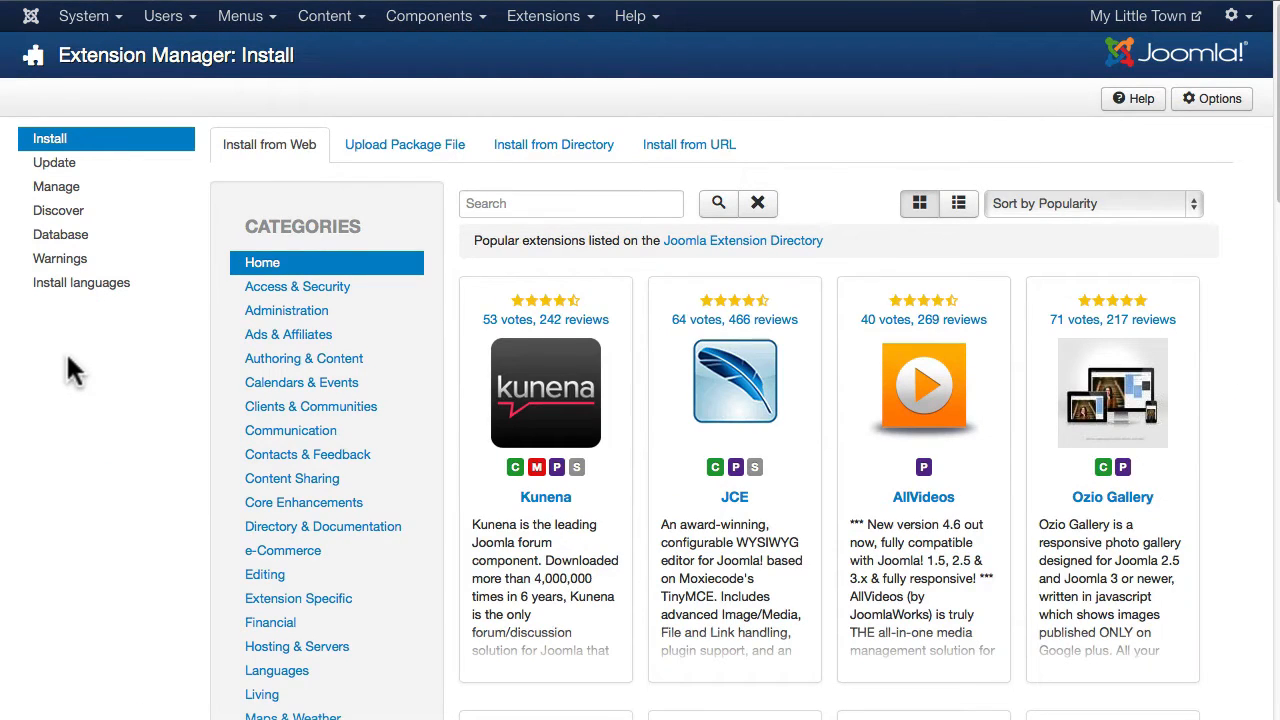
pyautogui.click(541, 16)
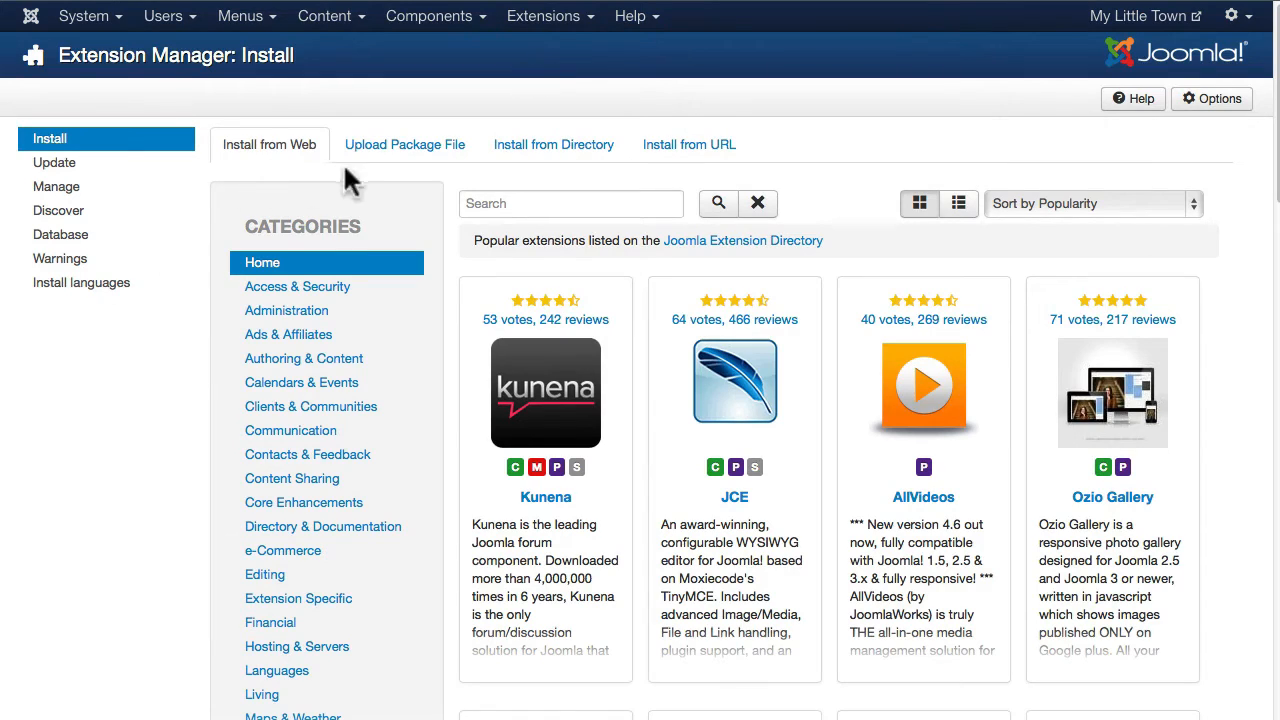
pyautogui.moveTo(290, 170)
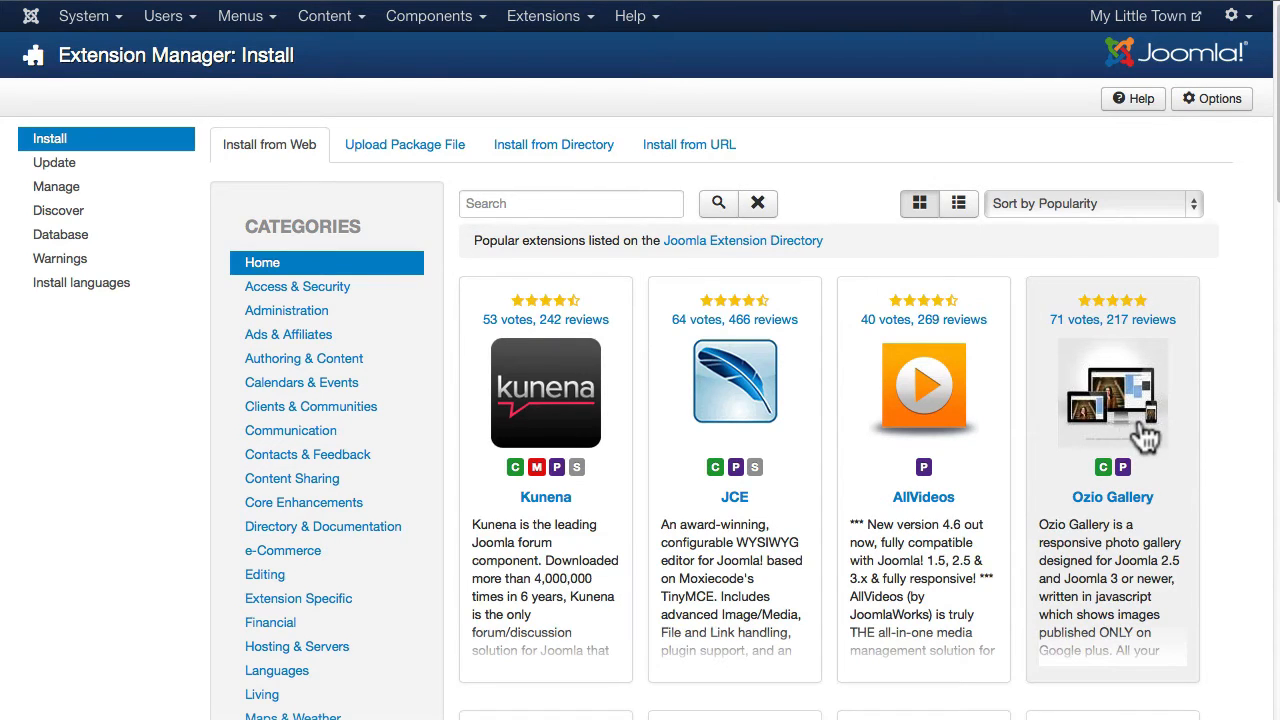
pyautogui.moveTo(833, 363)
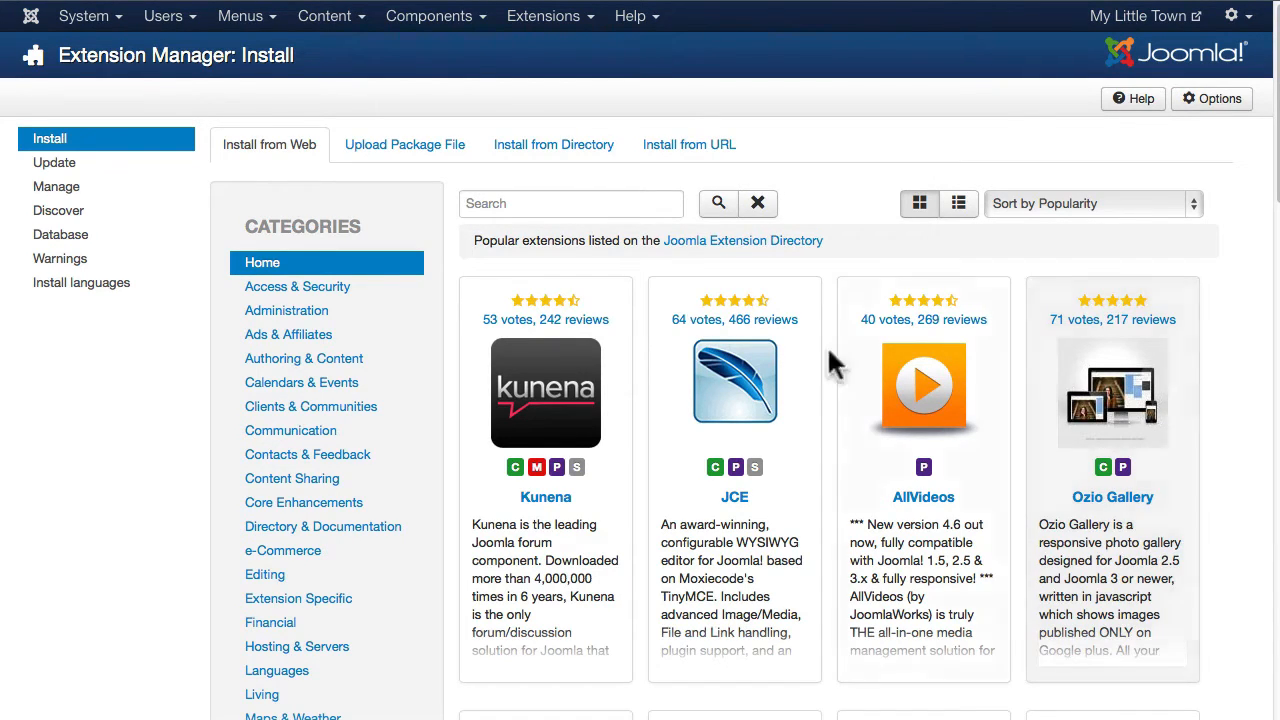
pyautogui.moveTo(1119, 410)
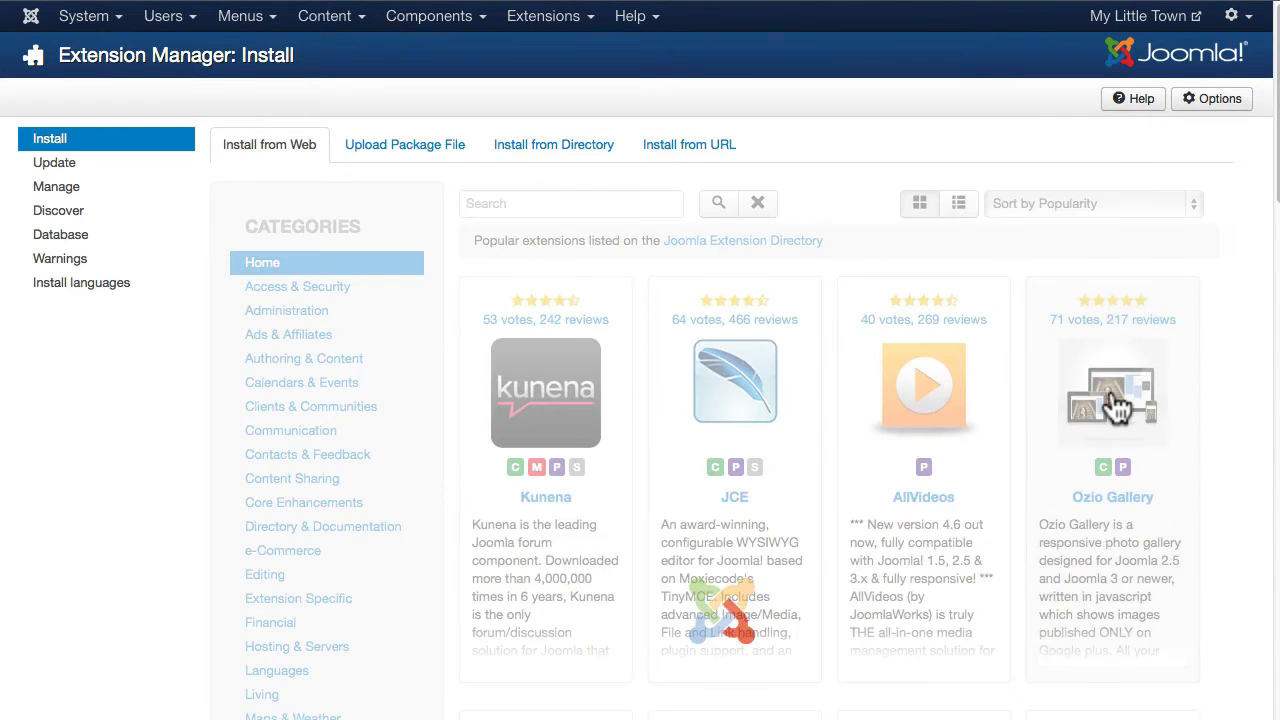
# Choose Ozio Gallery and confirm its installation from the web download.
pyautogui.click(1112, 397)
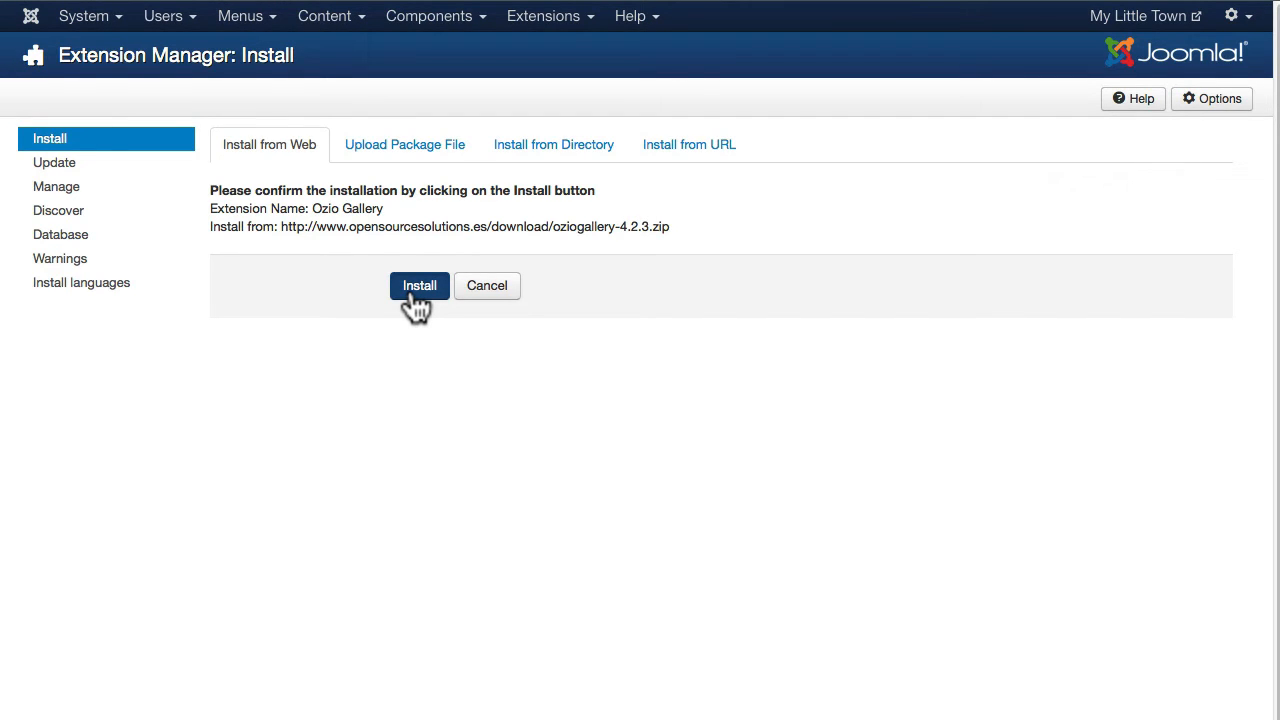
pyautogui.click(418, 285)
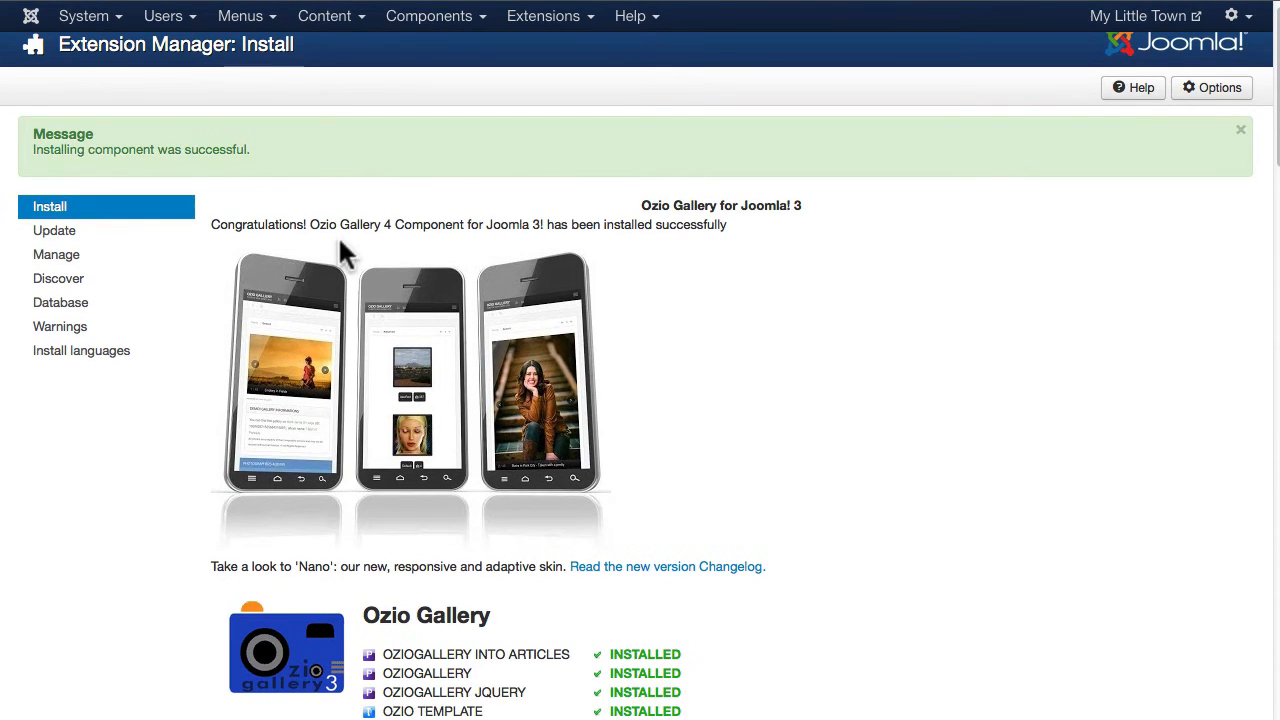
# Scroll through the install report listing Ozio Gallery's six installed parts, including languages.
pyautogui.scroll(-3)
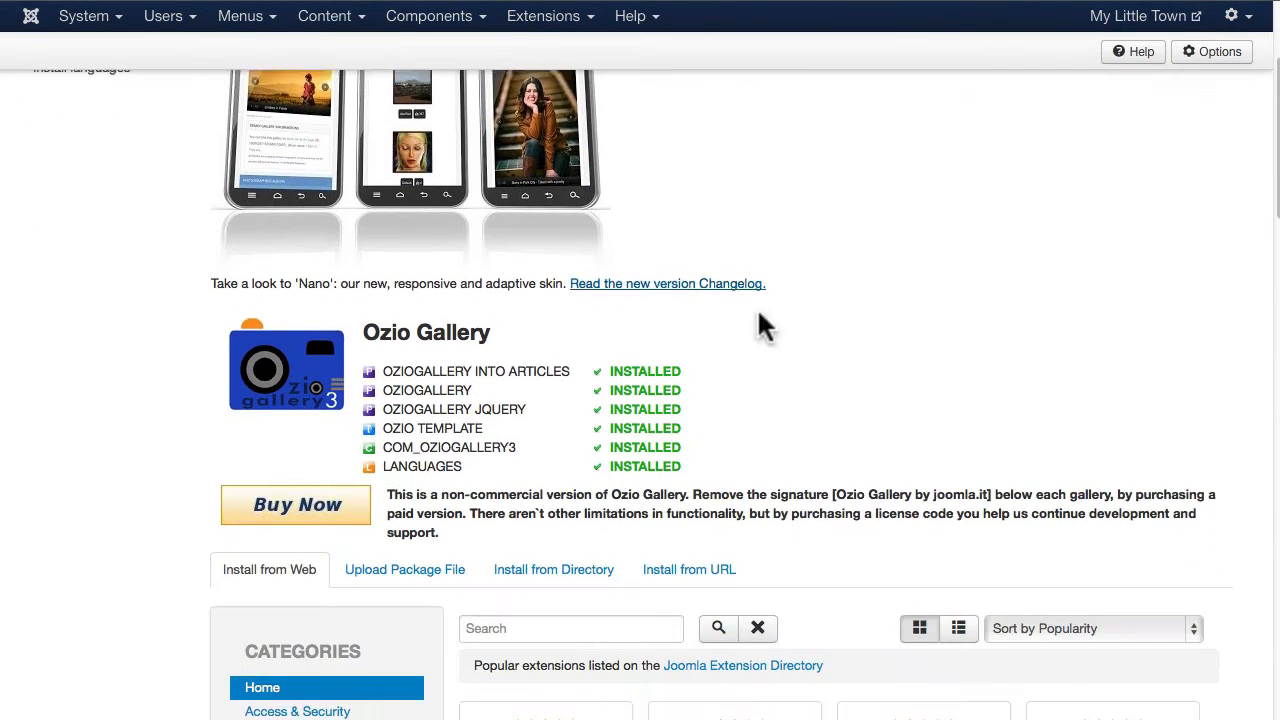
pyautogui.scroll(-3)
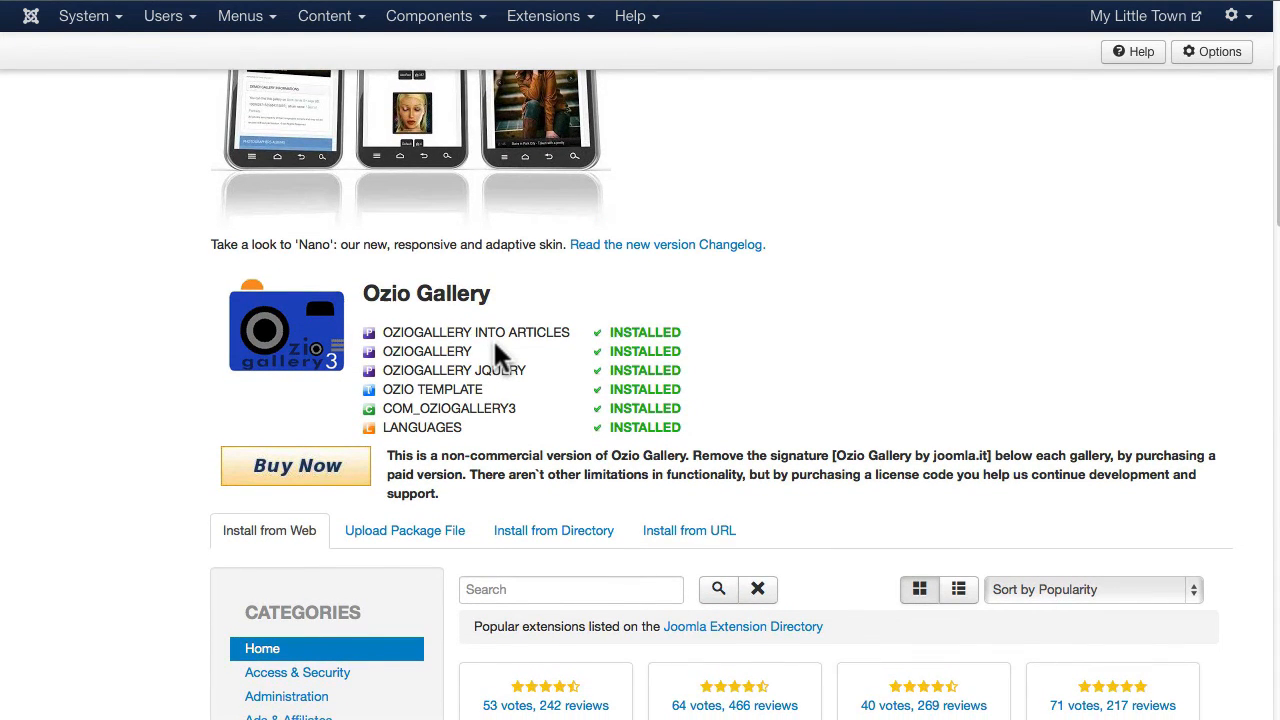
pyautogui.moveTo(510, 371)
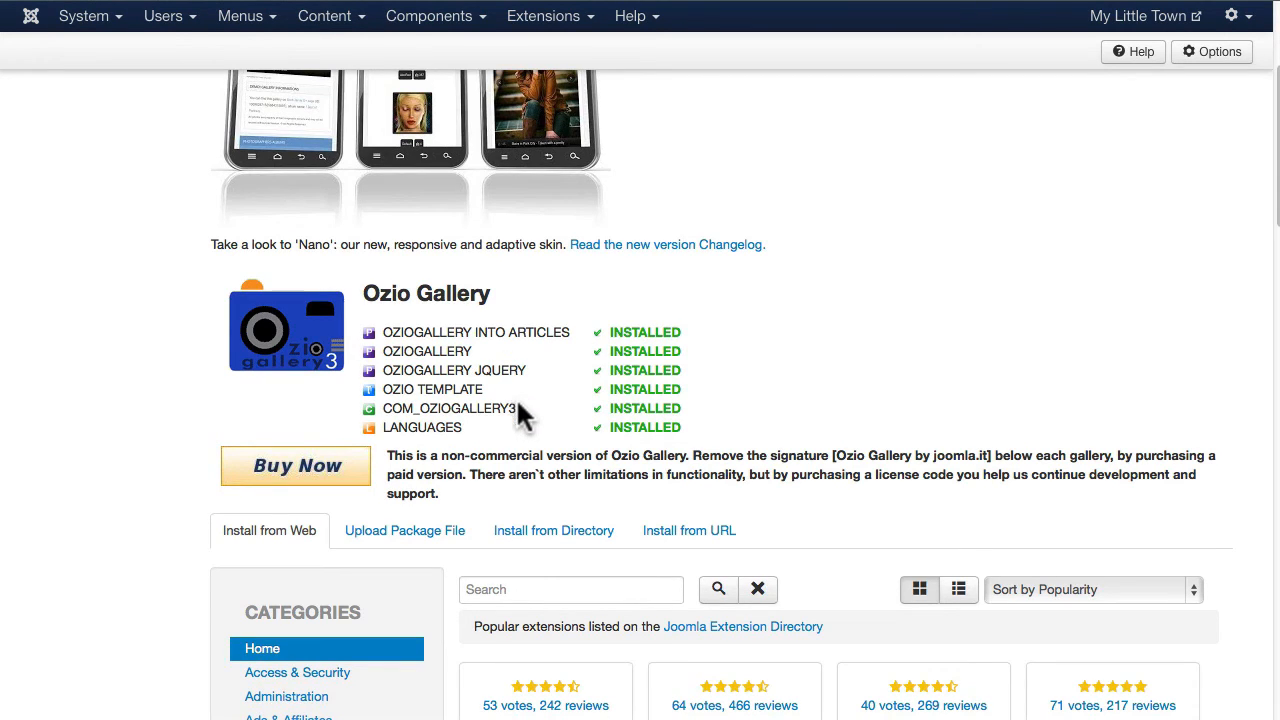
pyautogui.moveTo(518, 411)
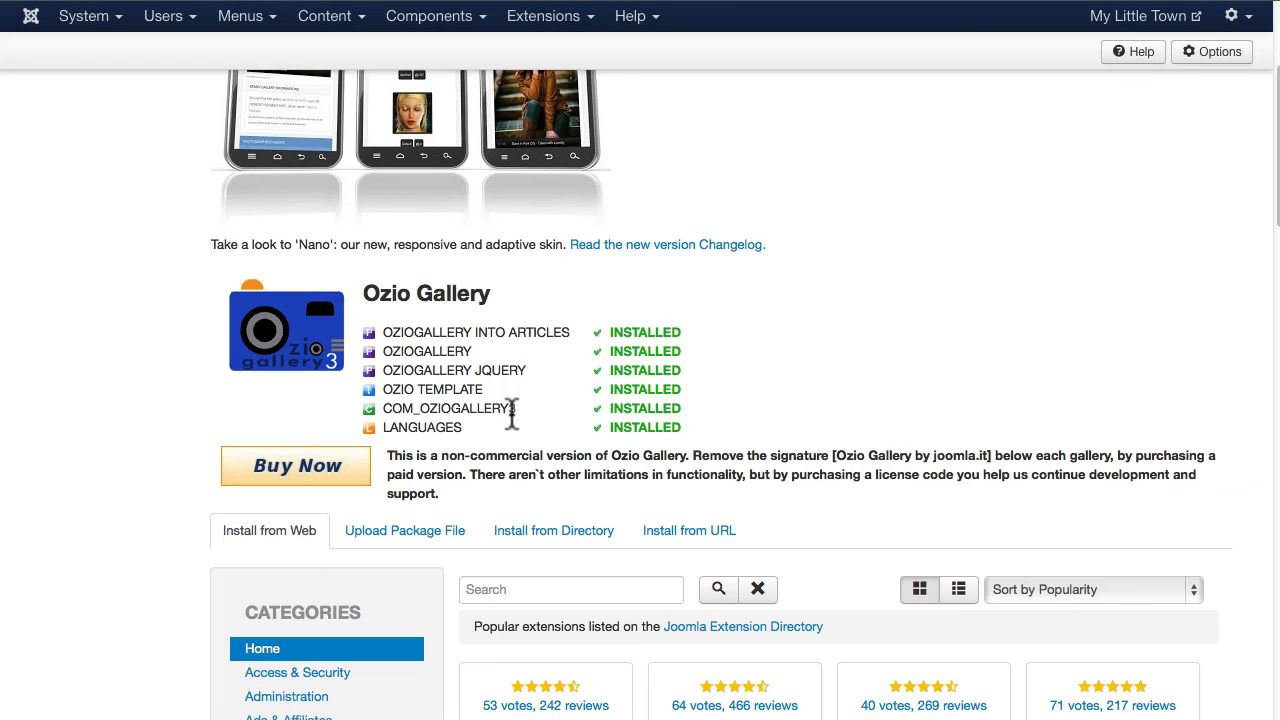
pyautogui.moveTo(493, 443)
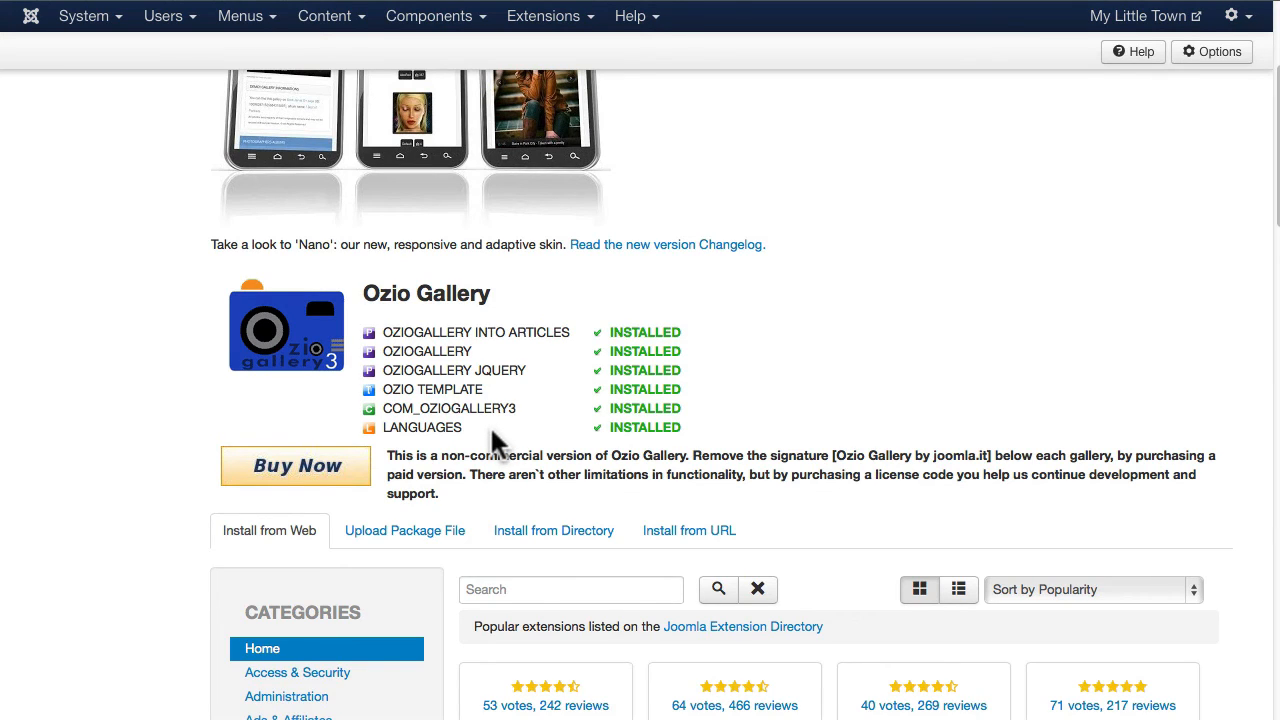
pyautogui.moveTo(370, 503)
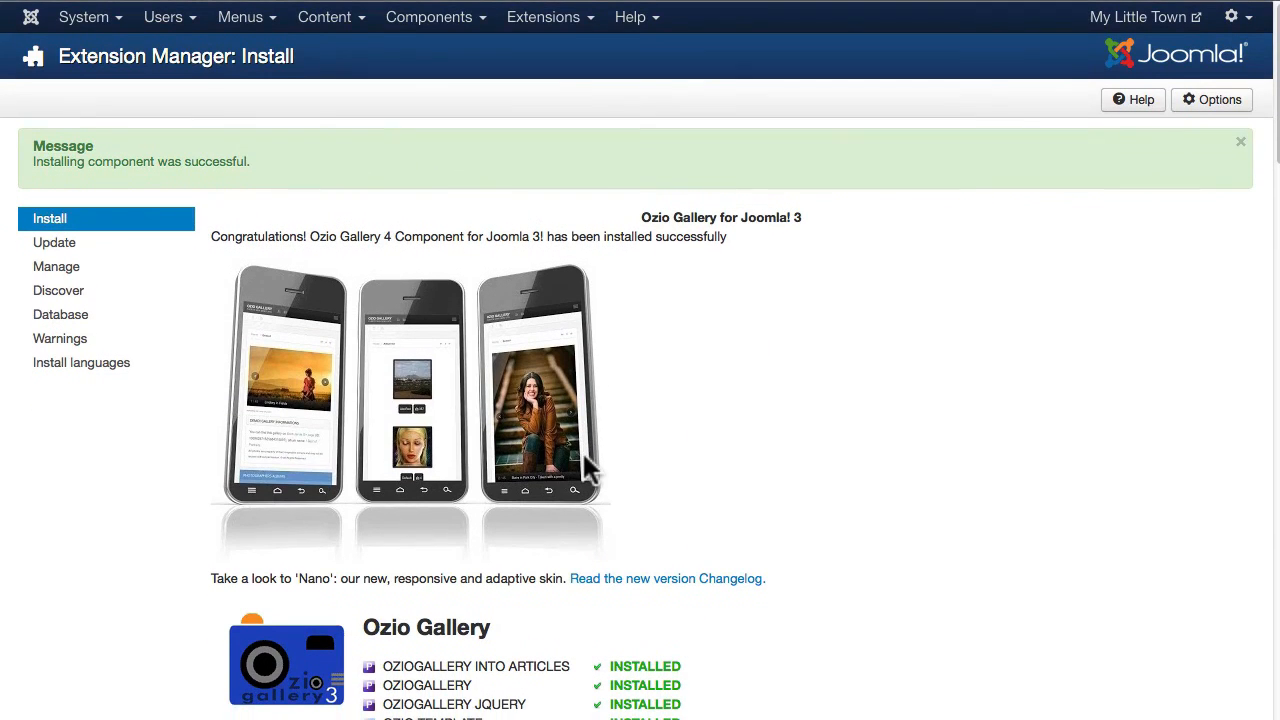
pyautogui.moveTo(418, 345)
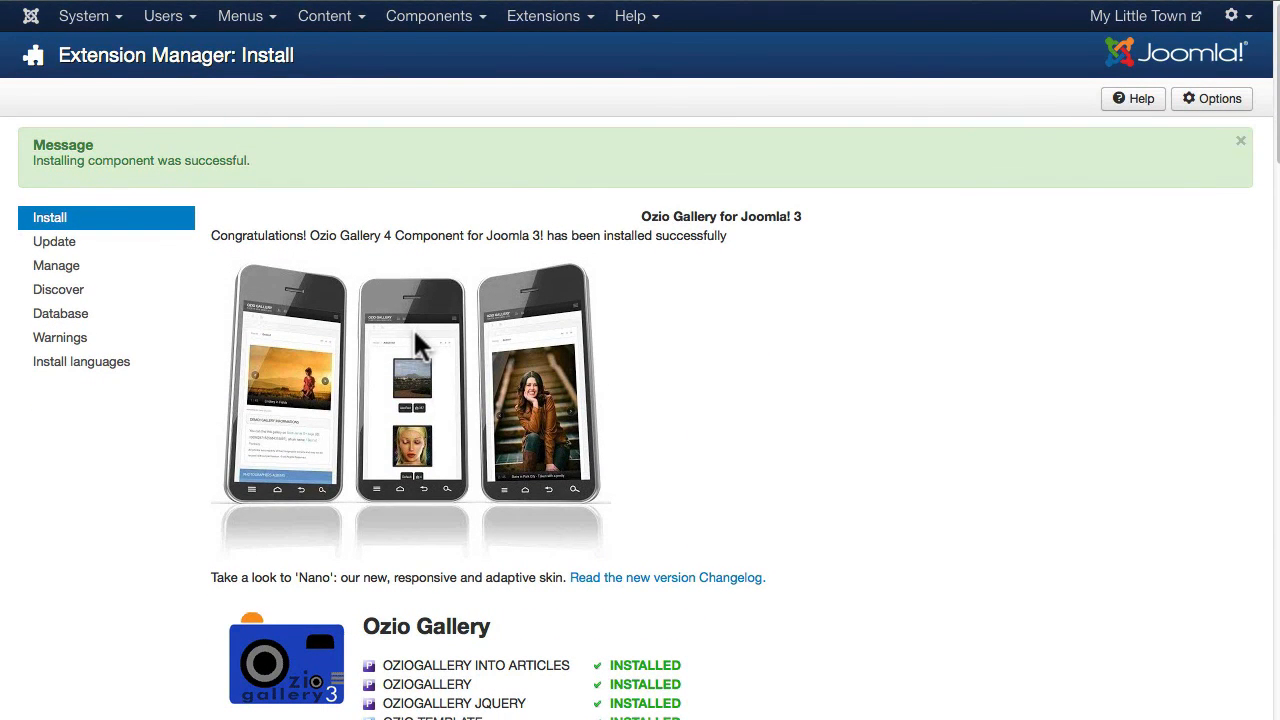